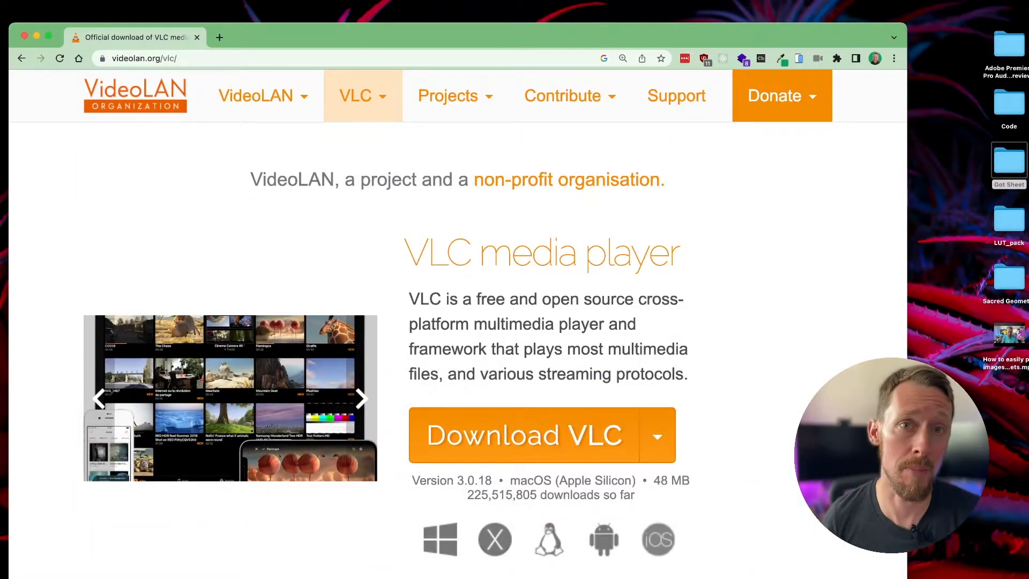
Open VLC's Convert & Stream window with the MP4 video loaded as source
left_click(361, 398)
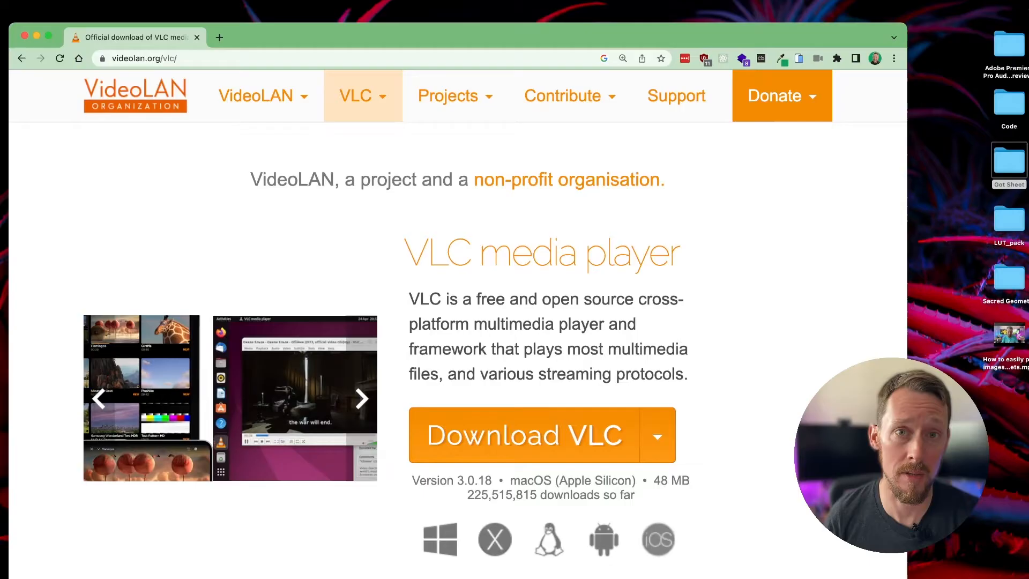
left_click(362, 399)
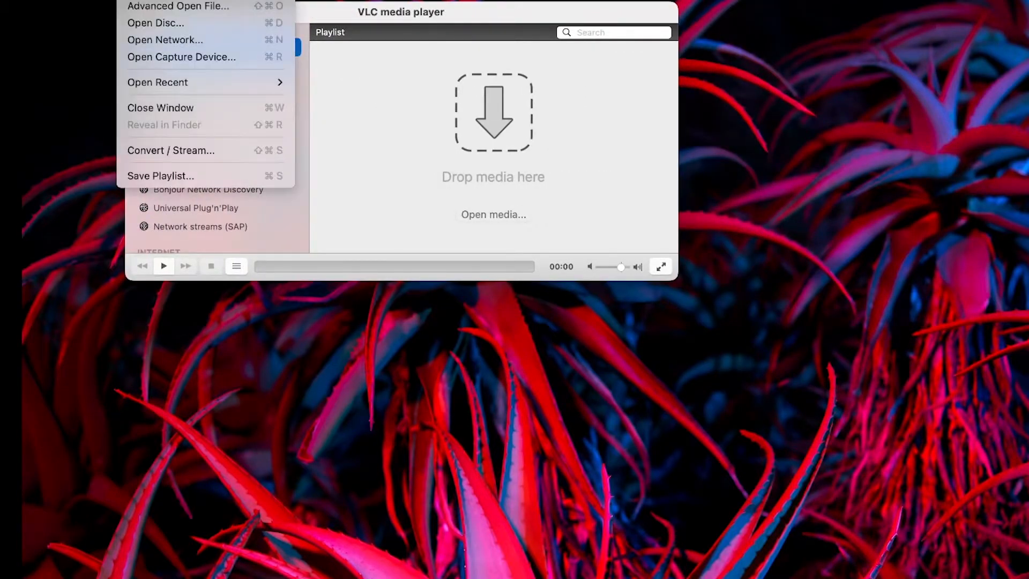
mouse_move(183, 150)
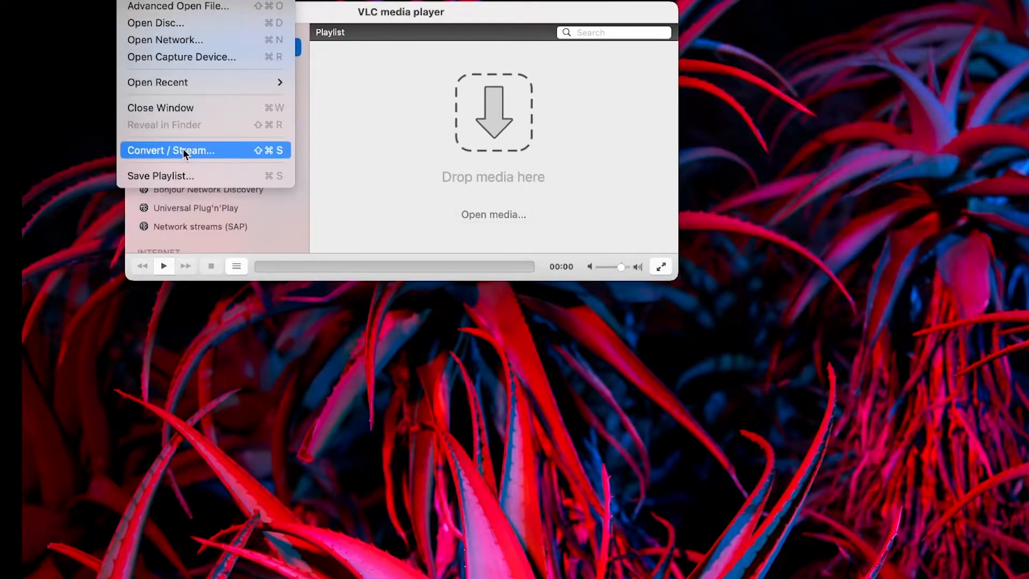
left_click(170, 150)
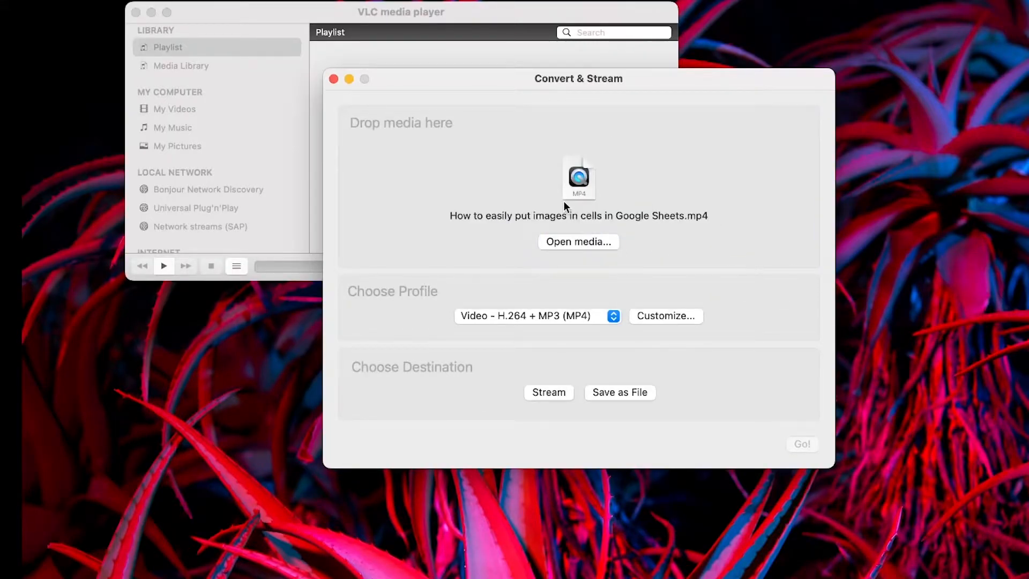
mouse_move(717, 270)
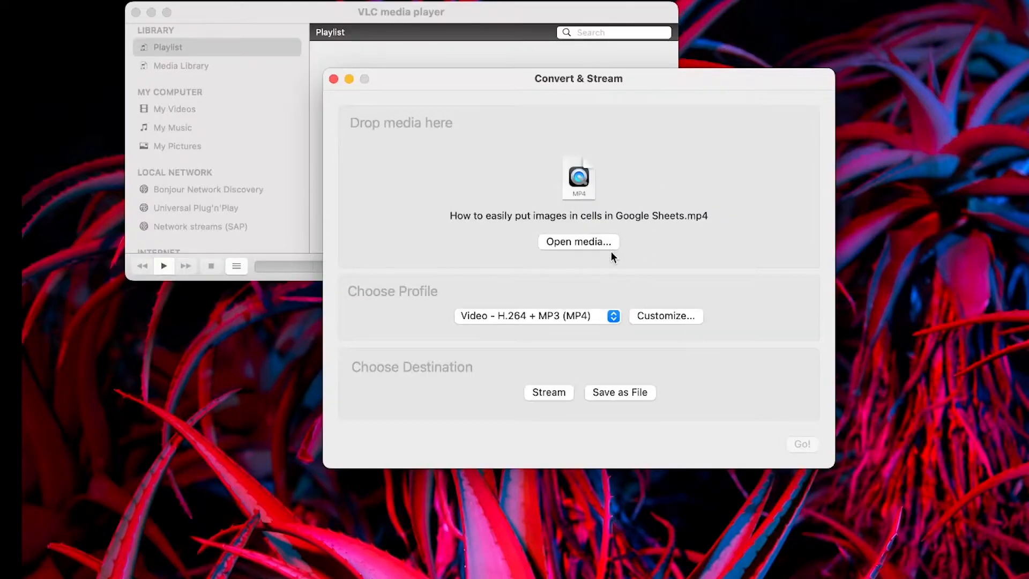
Select the Audio - MP3 conversion profile and view its customization settings
left_click(612, 315)
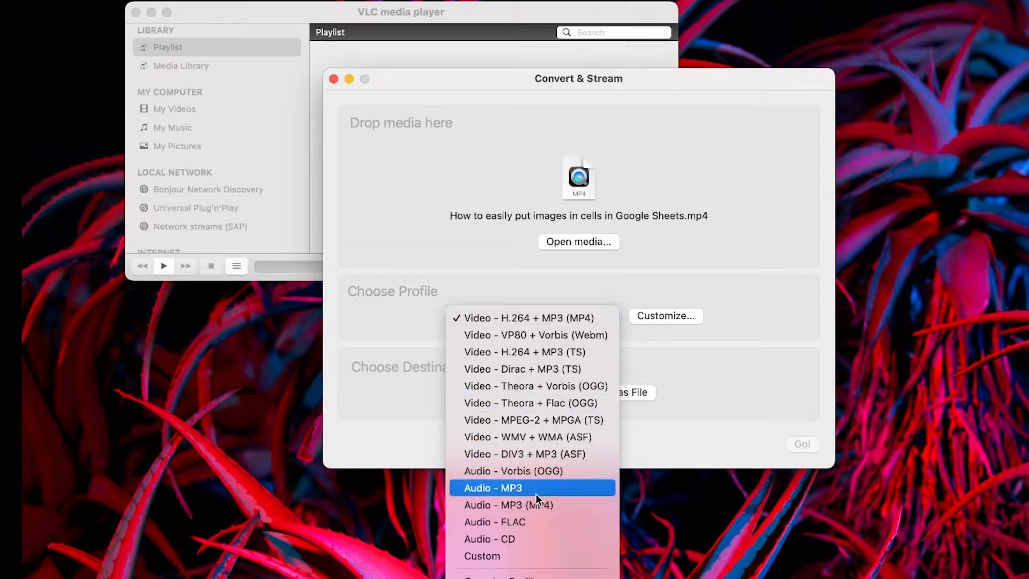
left_click(492, 486)
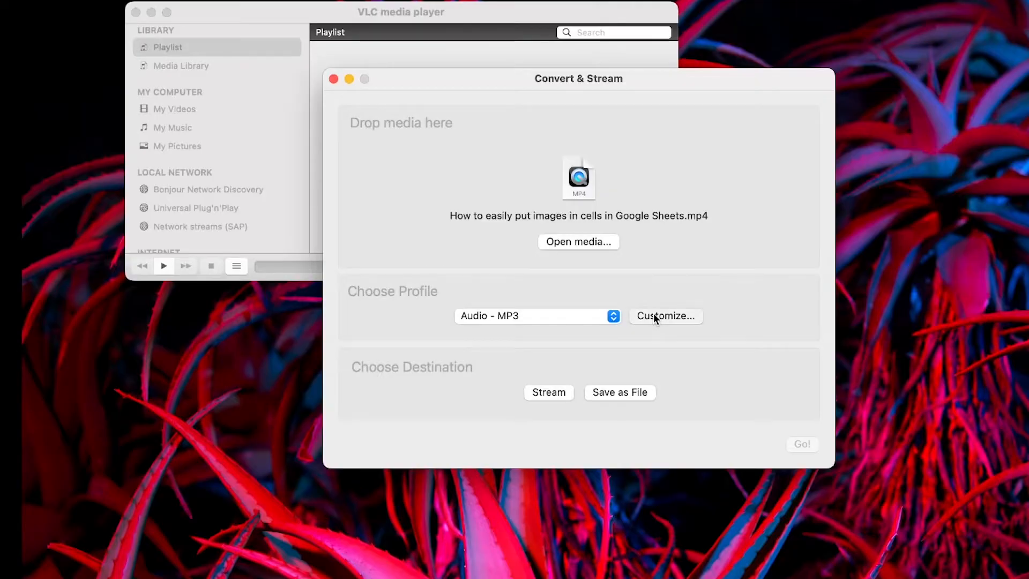
left_click(664, 315)
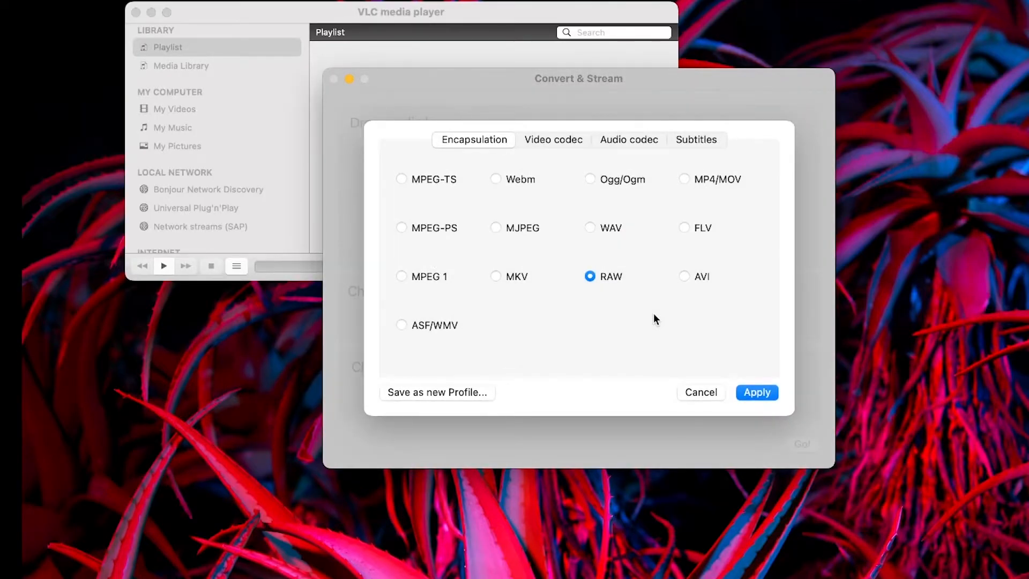
mouse_move(720, 425)
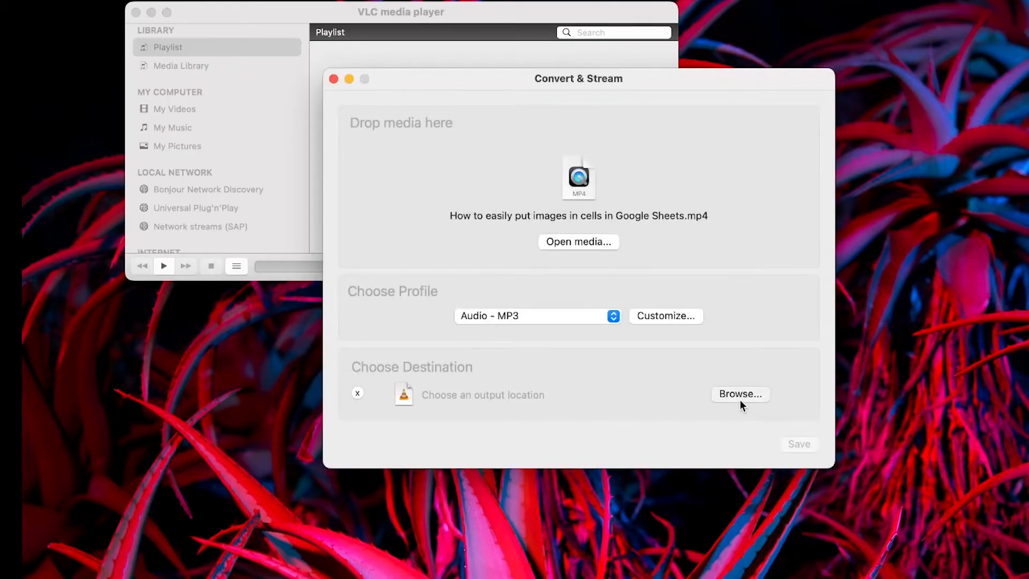
Save the converted output to the desktop under the name sample
left_click(739, 393)
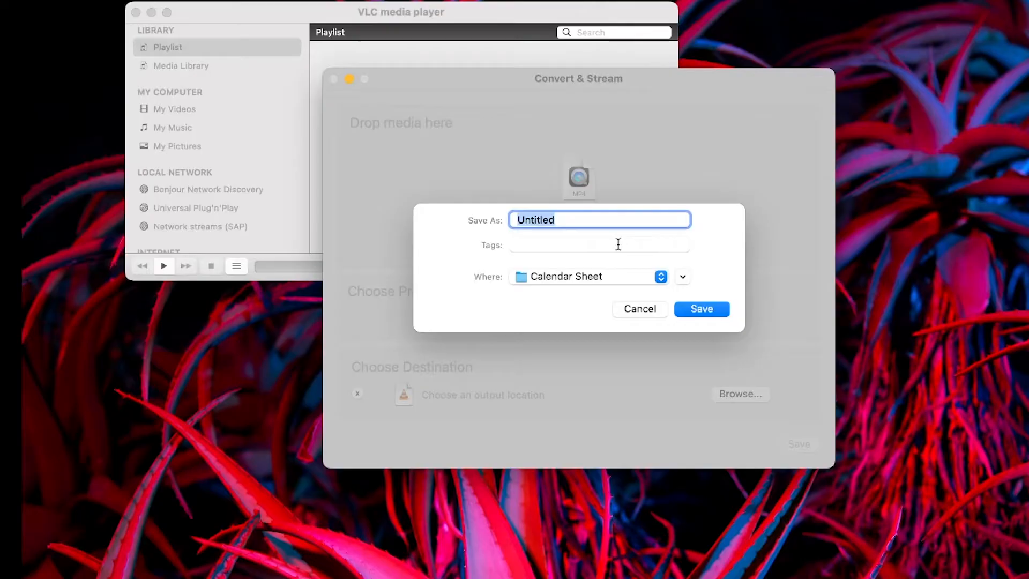
type("sample")
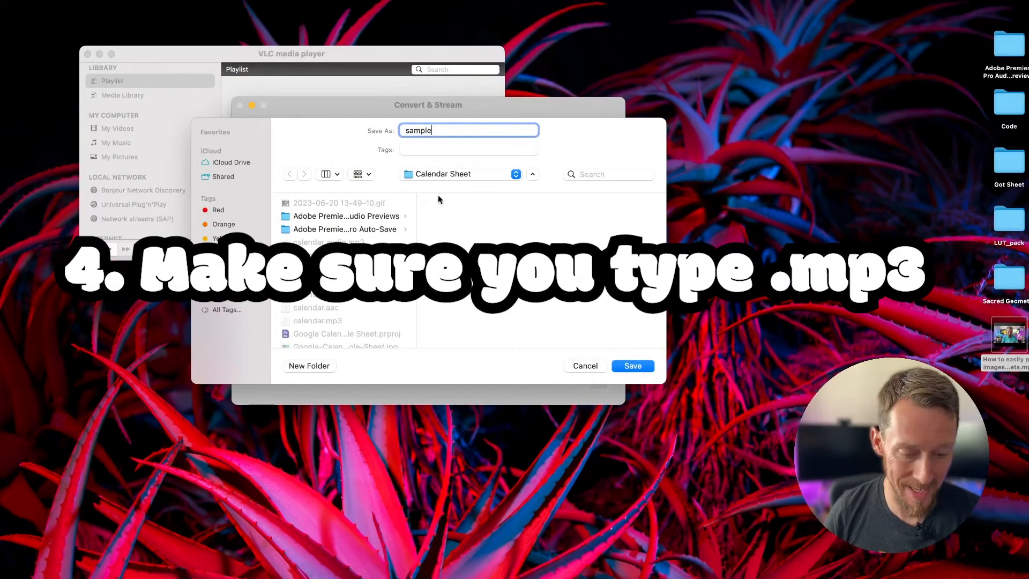
left_click(630, 366)
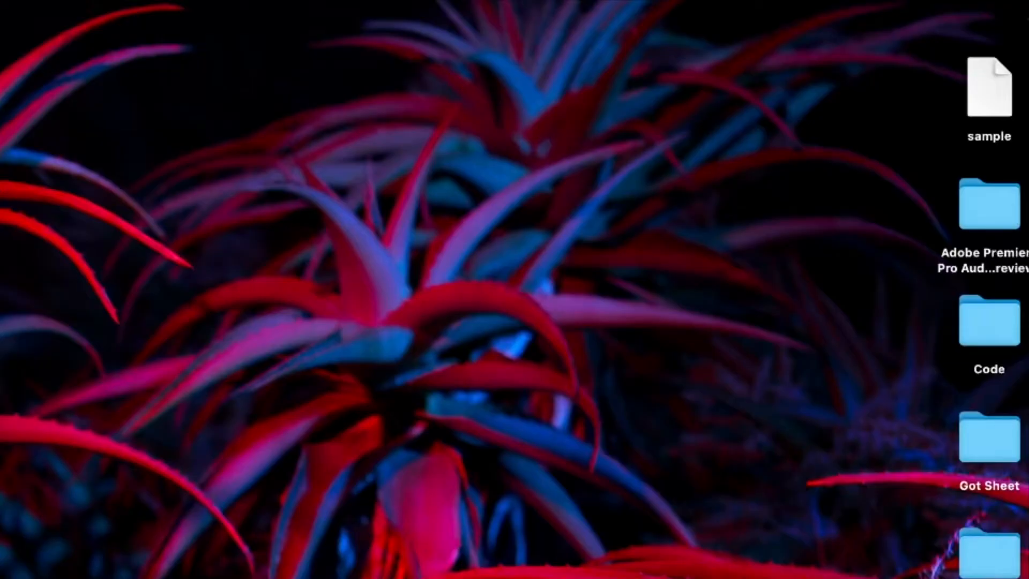
Rename the desktop file to sample.mp3, keeping the .mp3 extension
left_click_drag(988, 87, 221, 473)
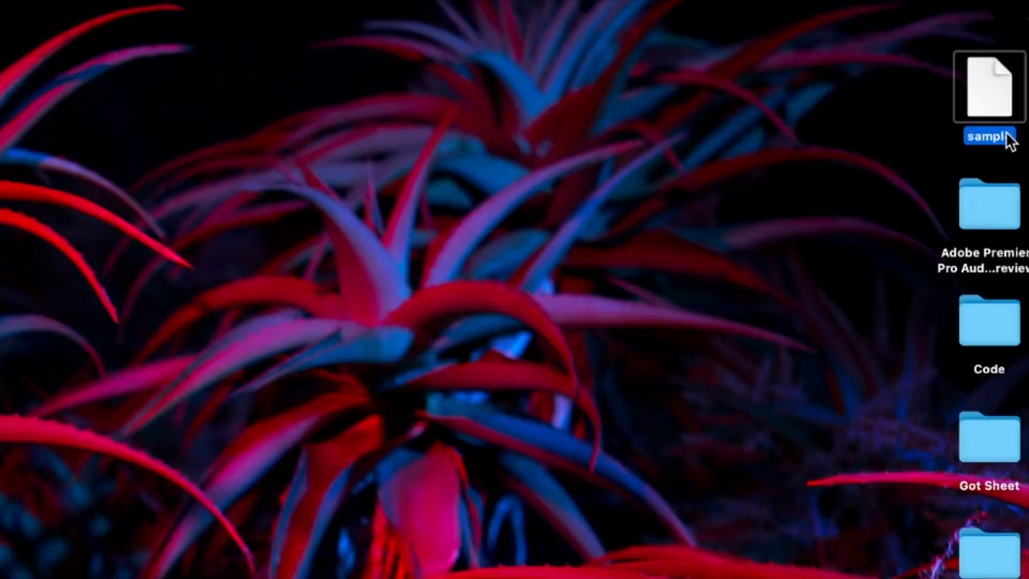
right_click(987, 137)
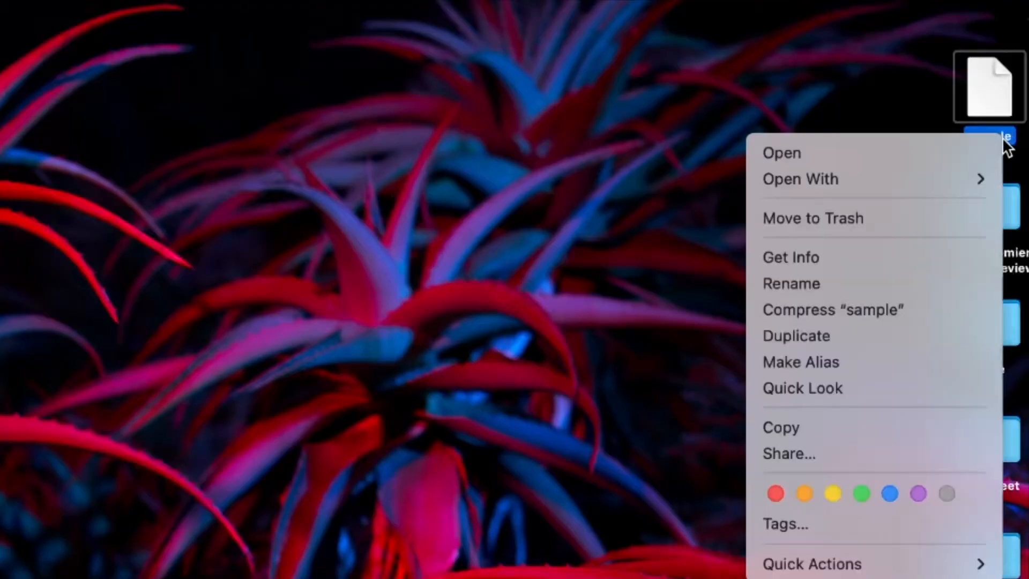
left_click(782, 153)
type(".mp3")
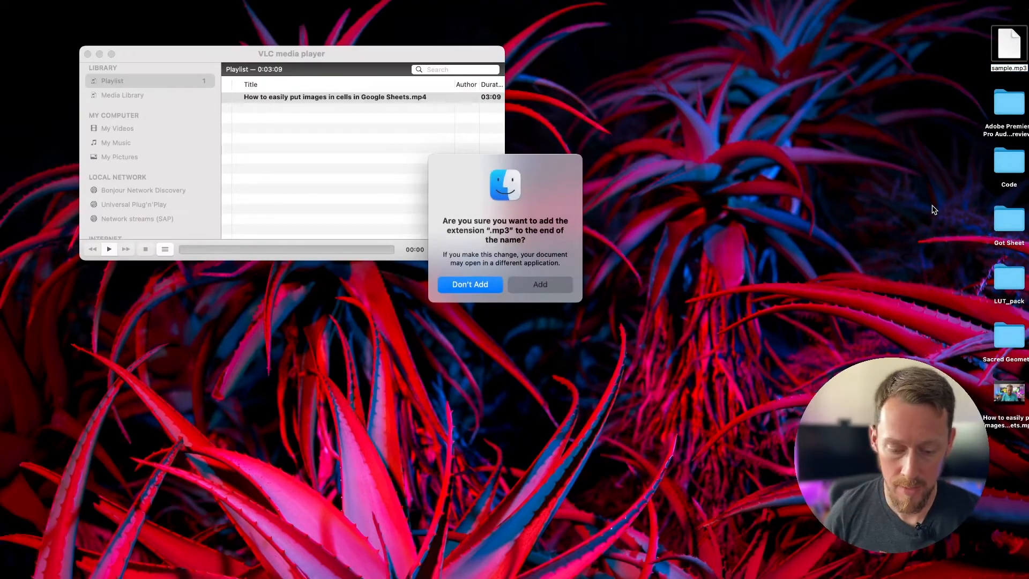
left_click(539, 284)
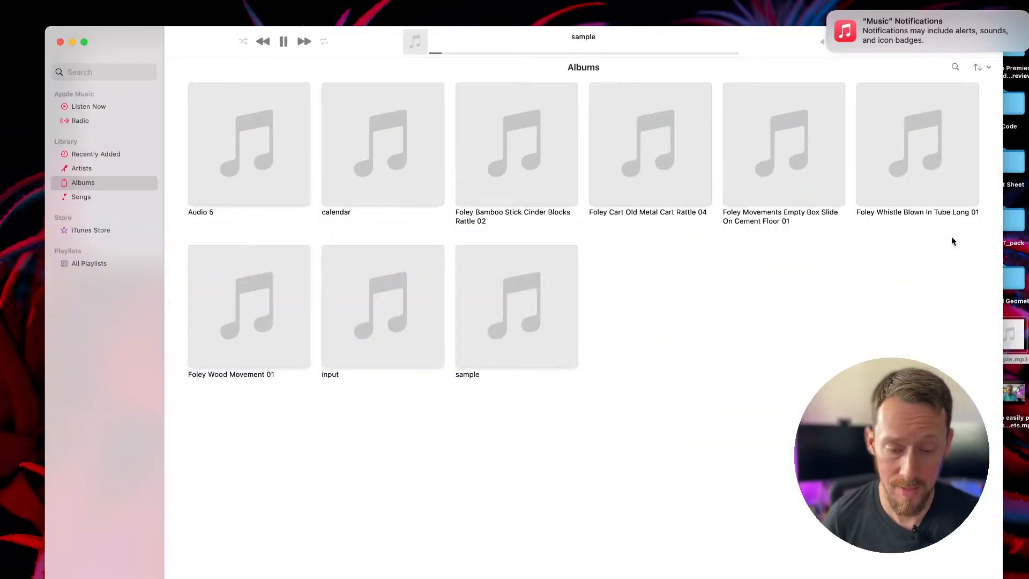
Pause playback of the sample track in Apple Music
left_click(283, 41)
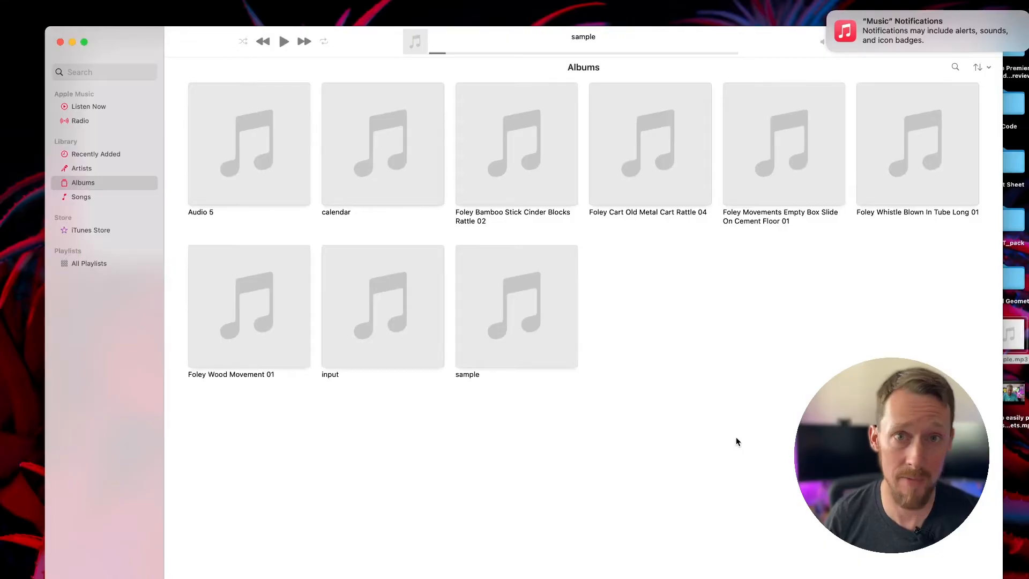